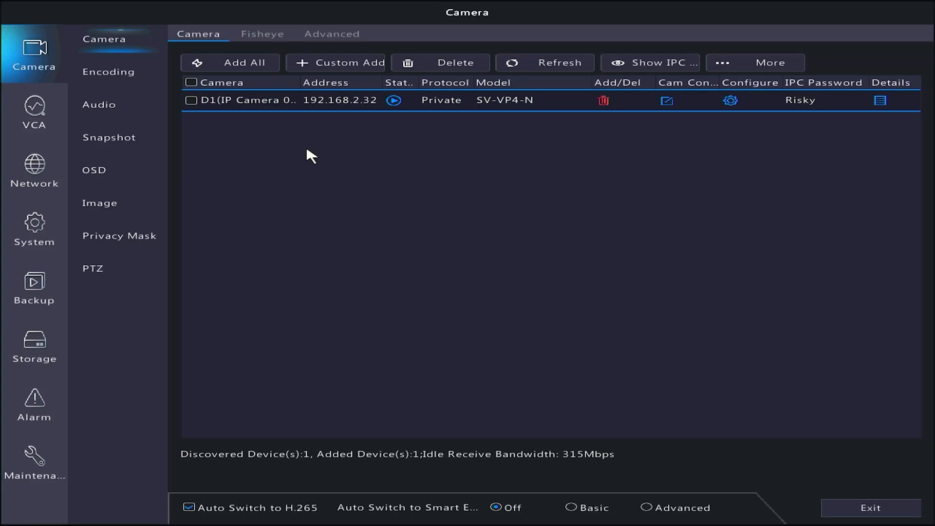
- Open Network > Basic in the NVR GUI to view its IPv4 address and DHCP setting
left_click(34, 172)
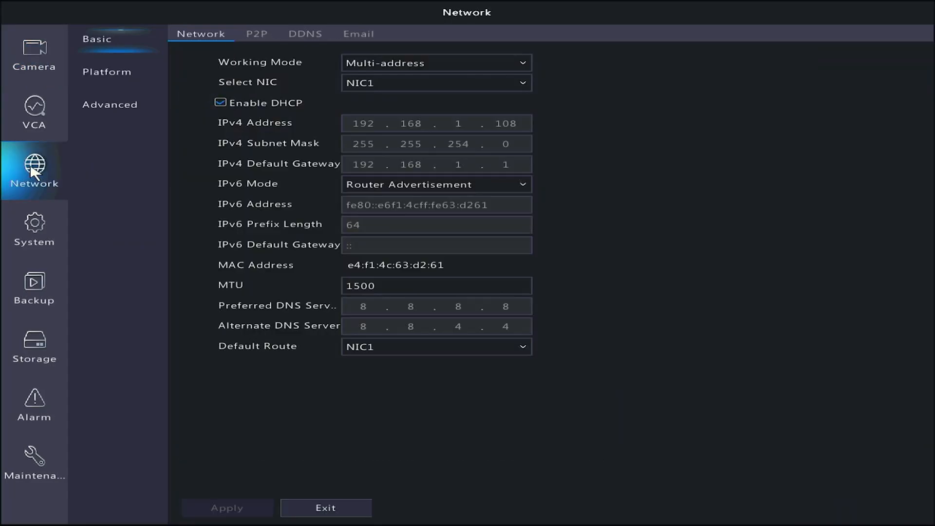
mouse_move(168, 132)
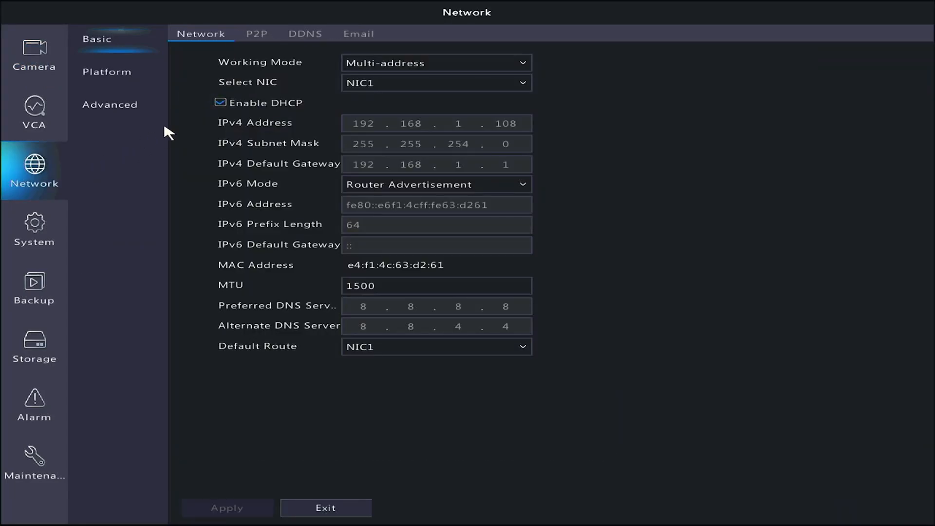
left_click(257, 34)
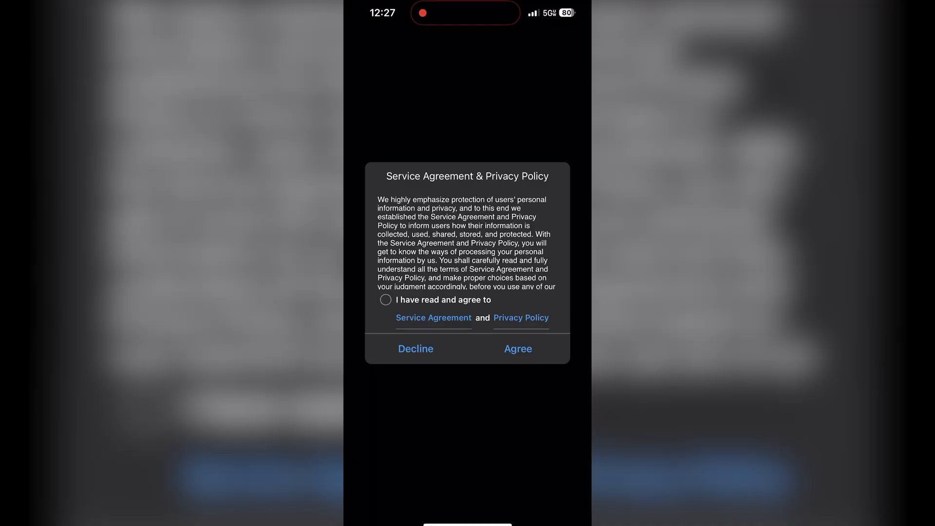
- Tick the agreement checkbox and accept the service agreement and privacy policy
left_click(385, 299)
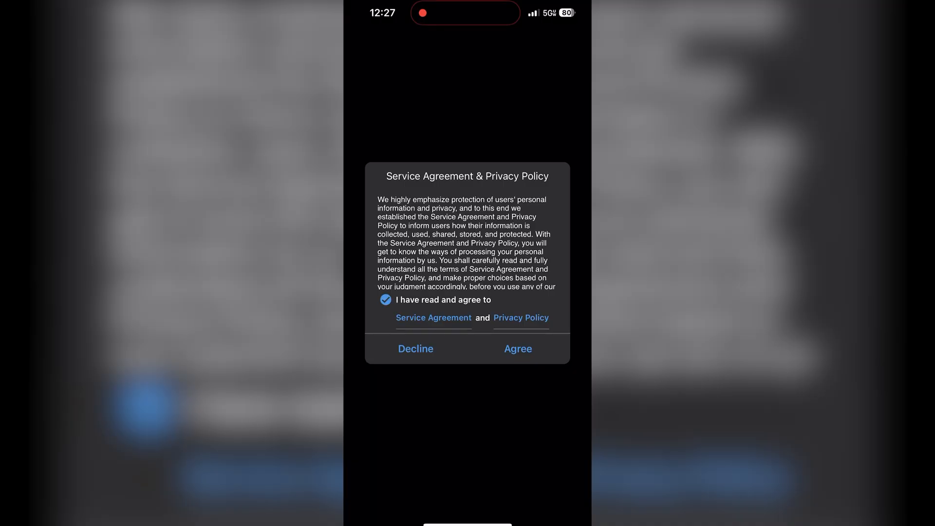
left_click(517, 348)
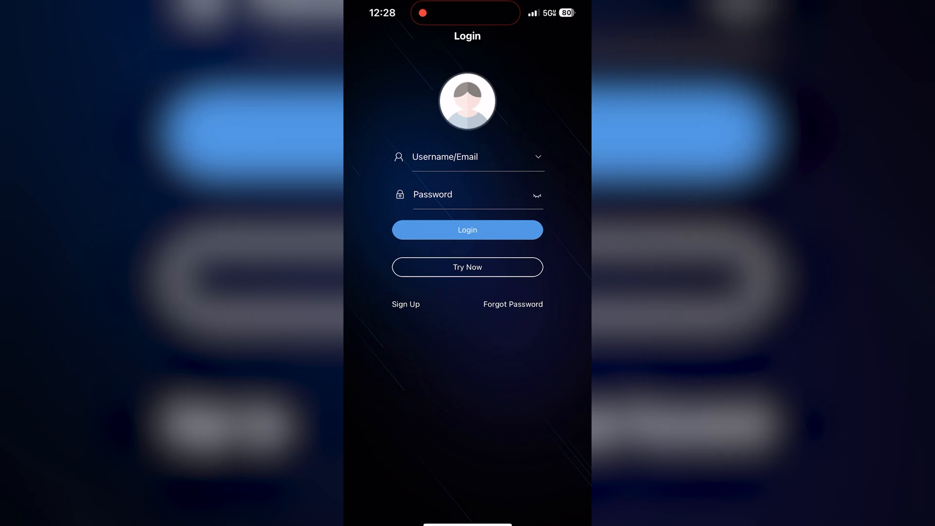
- Sign up with United States as region and the support email, then submit for verification
left_click(405, 304)
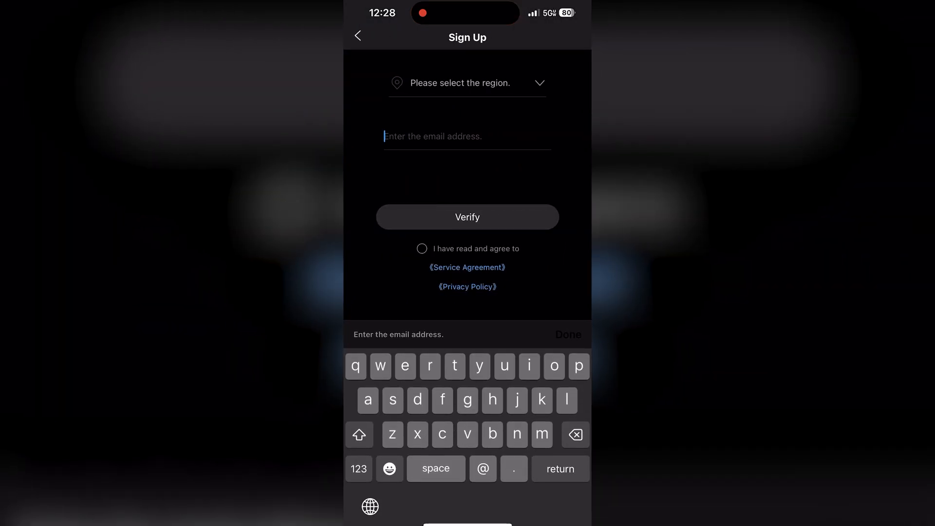
left_click(467, 83)
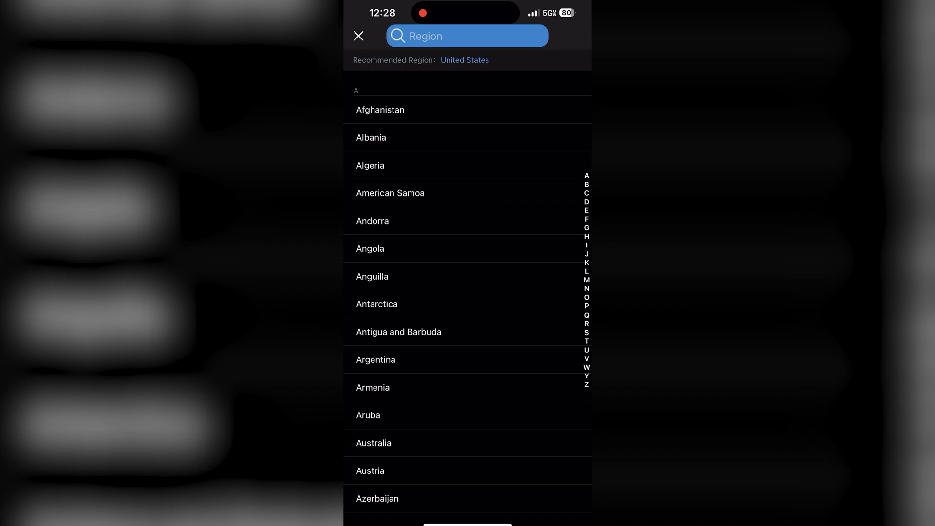
left_click(465, 59)
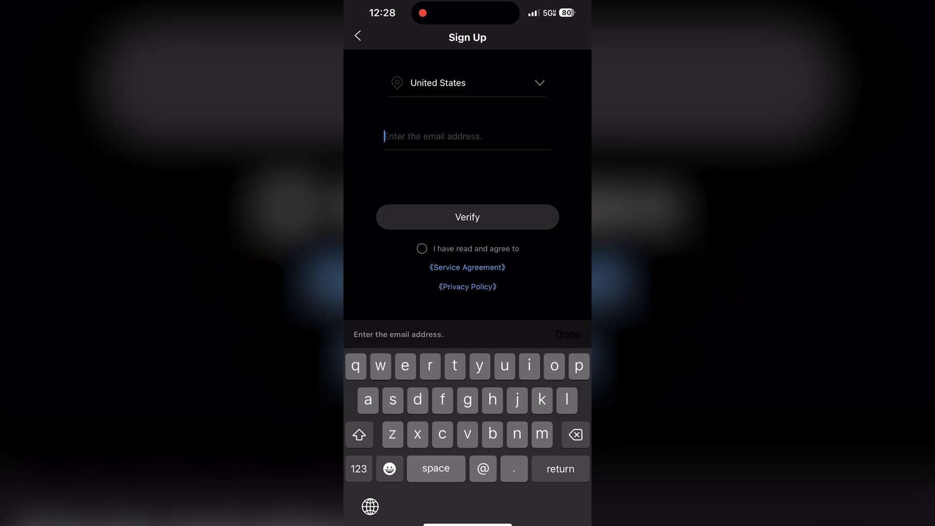
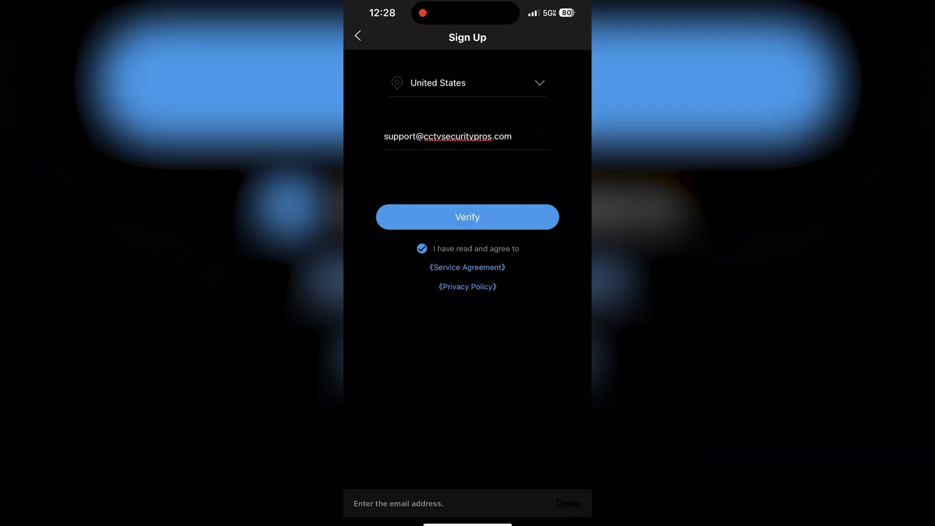
left_click(566, 503)
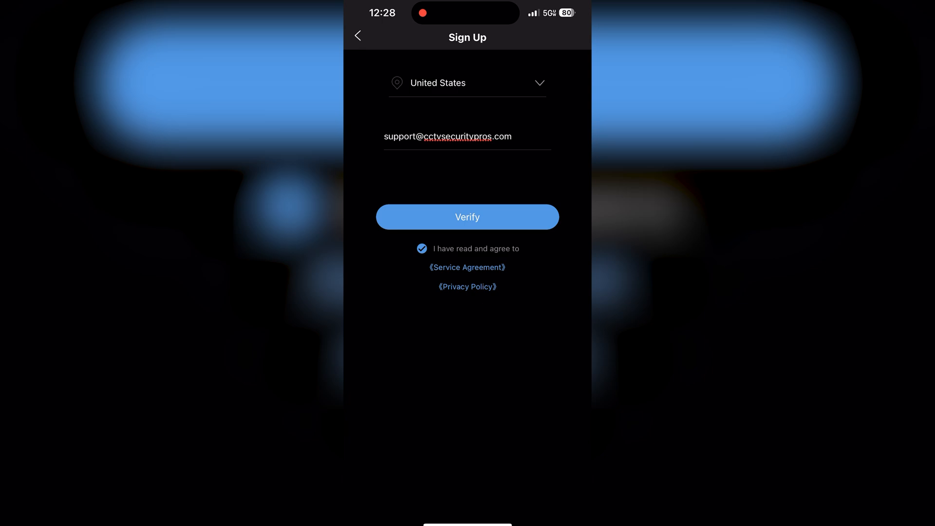
left_click(467, 216)
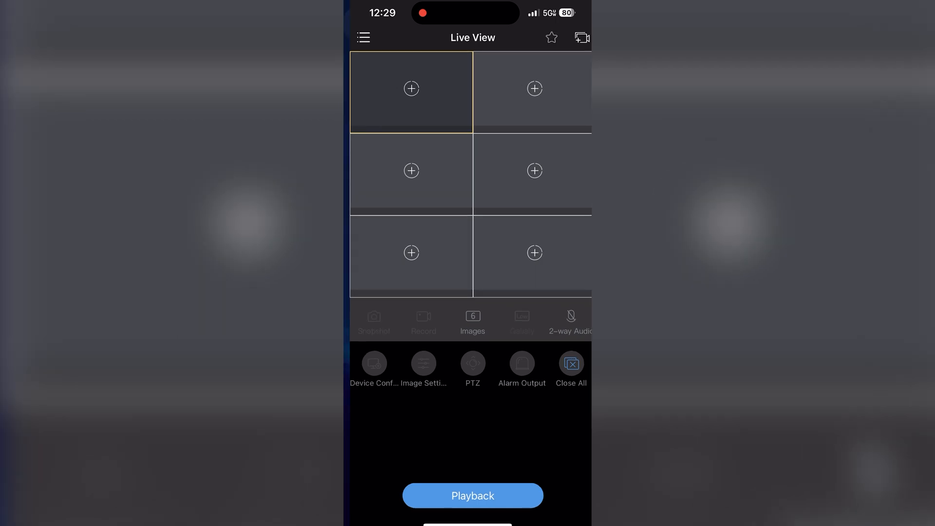
- From the empty device list, begin adding a new P2P device
left_click(363, 38)
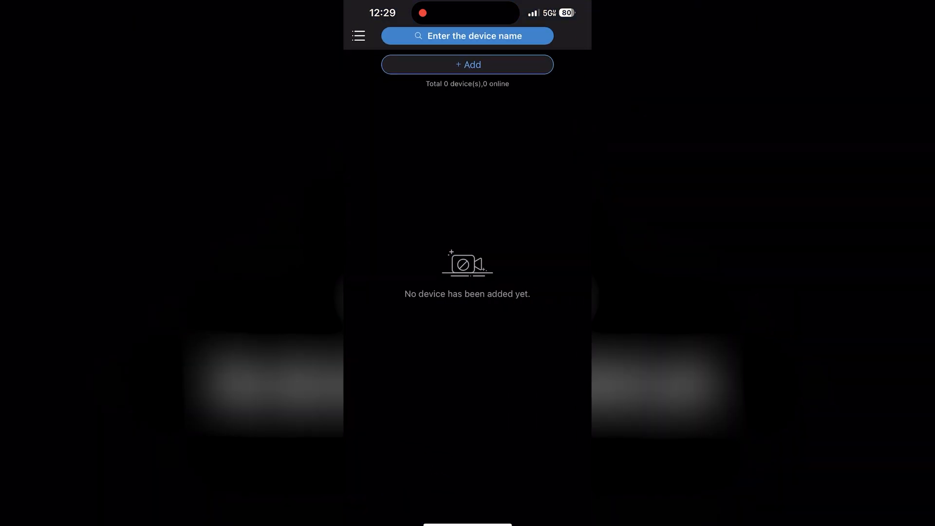
left_click(467, 65)
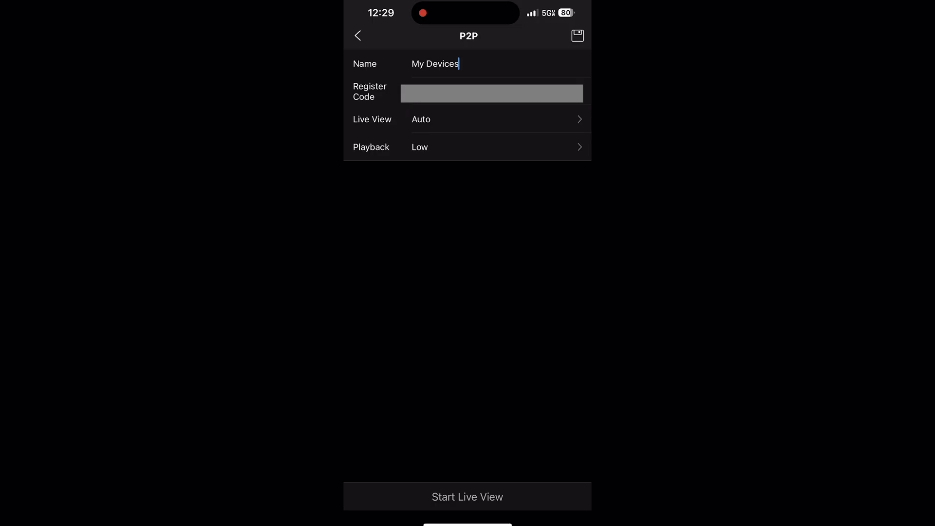
- Clear the P2P device's name field and enter 'NVR'
left_click(435, 64)
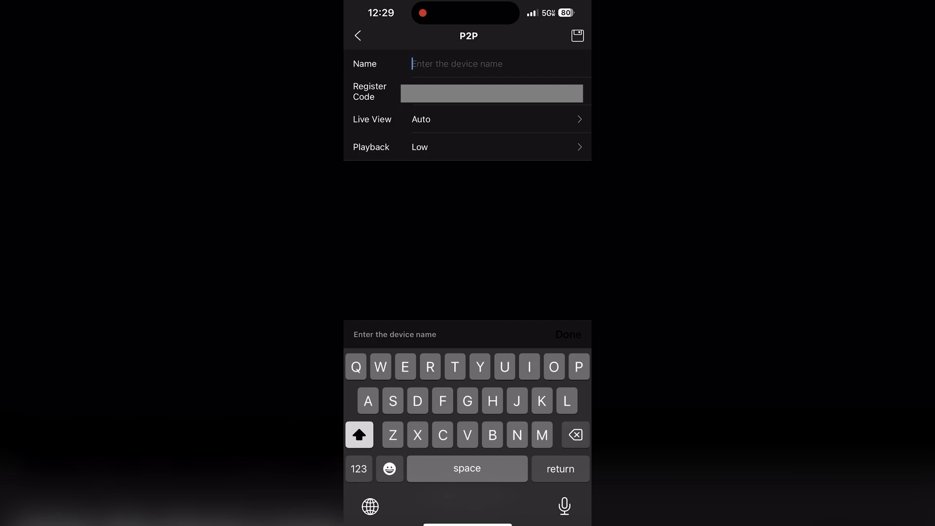
type("NVR")
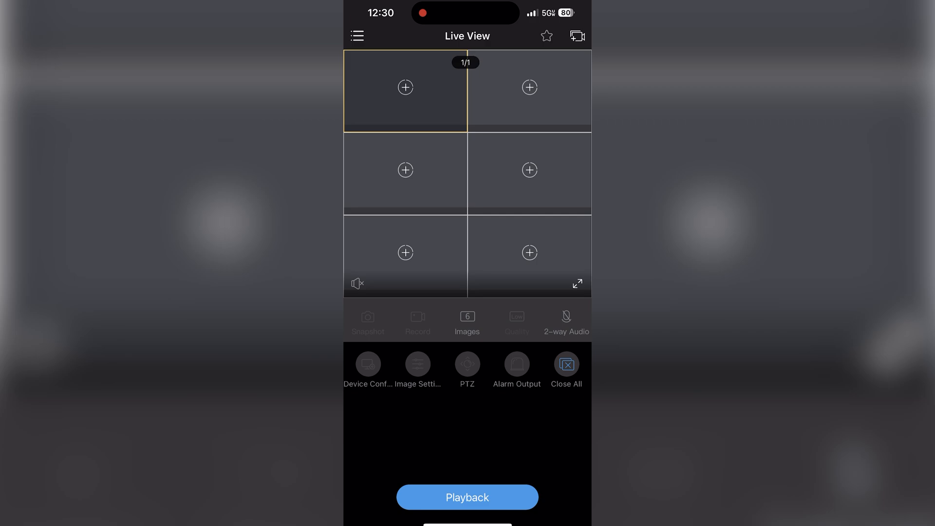
- Return to the device list showing the online 32 Channel NVR
left_click(405, 87)
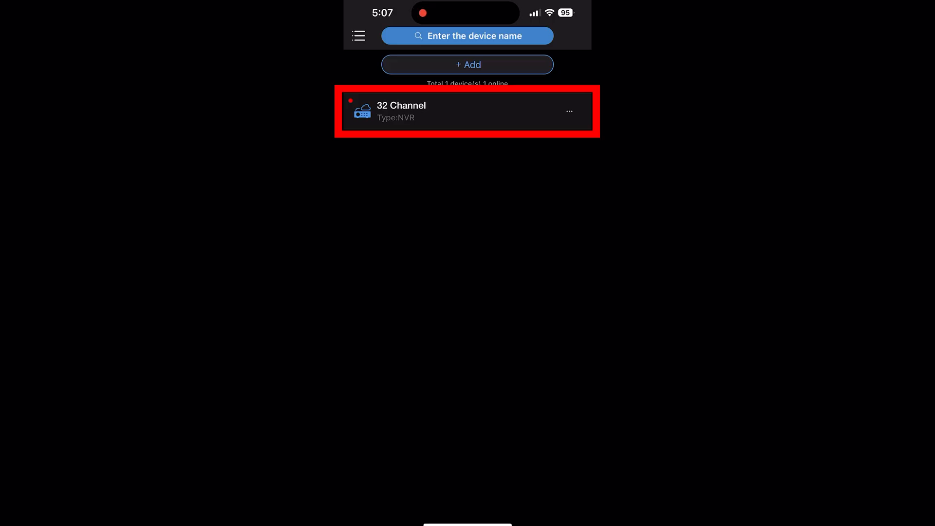
- Choose Share from the 32 Channel NVR's options menu and select 32 Channel
left_click(568, 111)
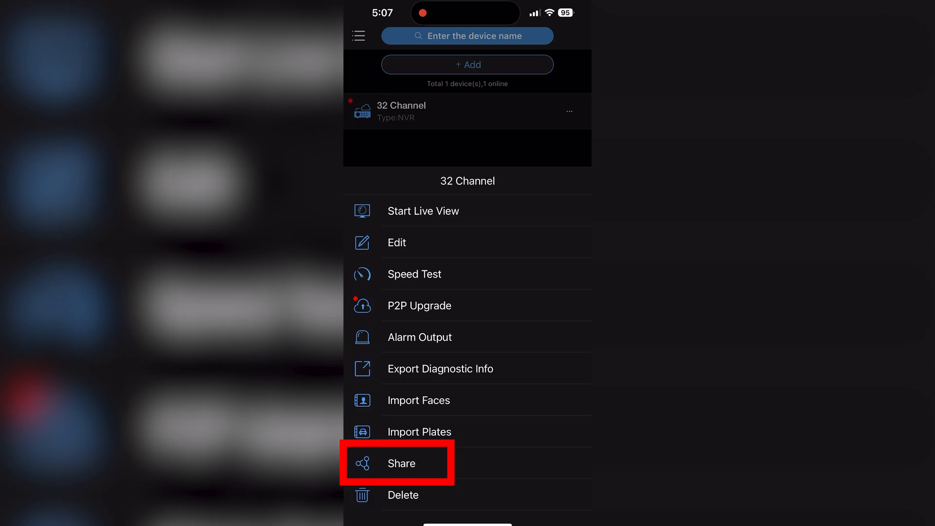
left_click(400, 462)
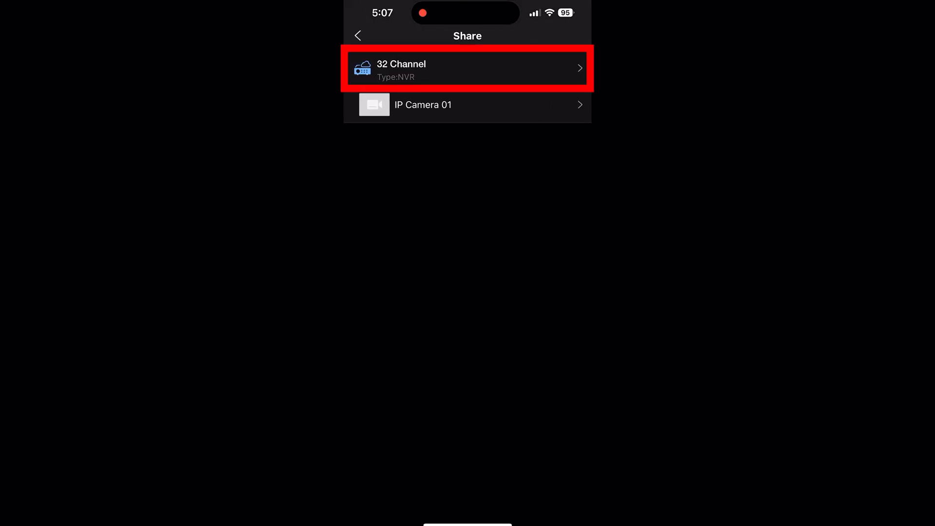
left_click(467, 68)
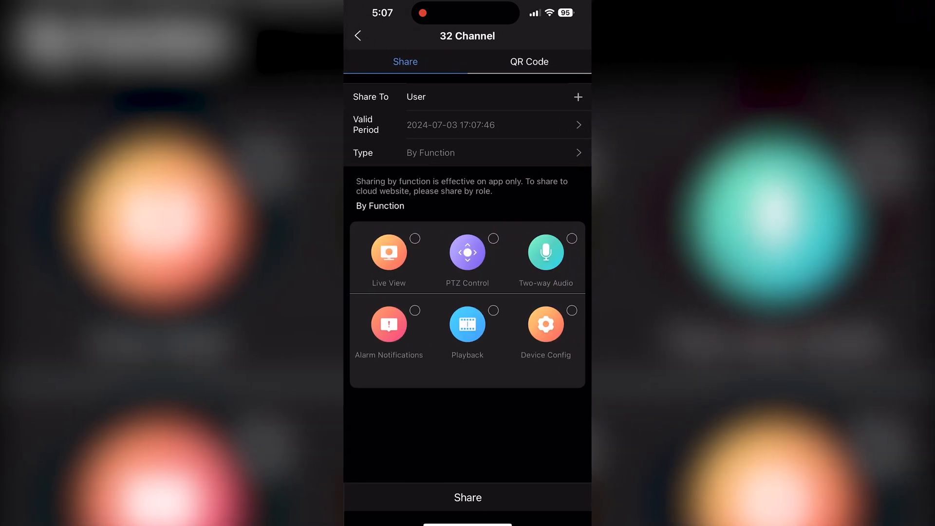